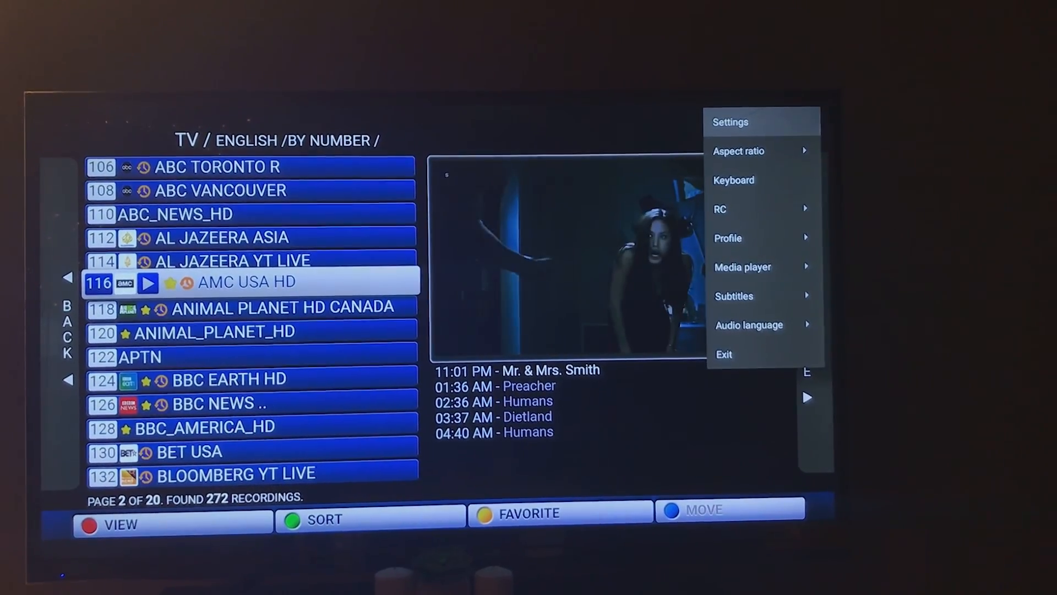
Step: Look through the app and network settings, then head back to the portal home screen
left_click(730, 122)
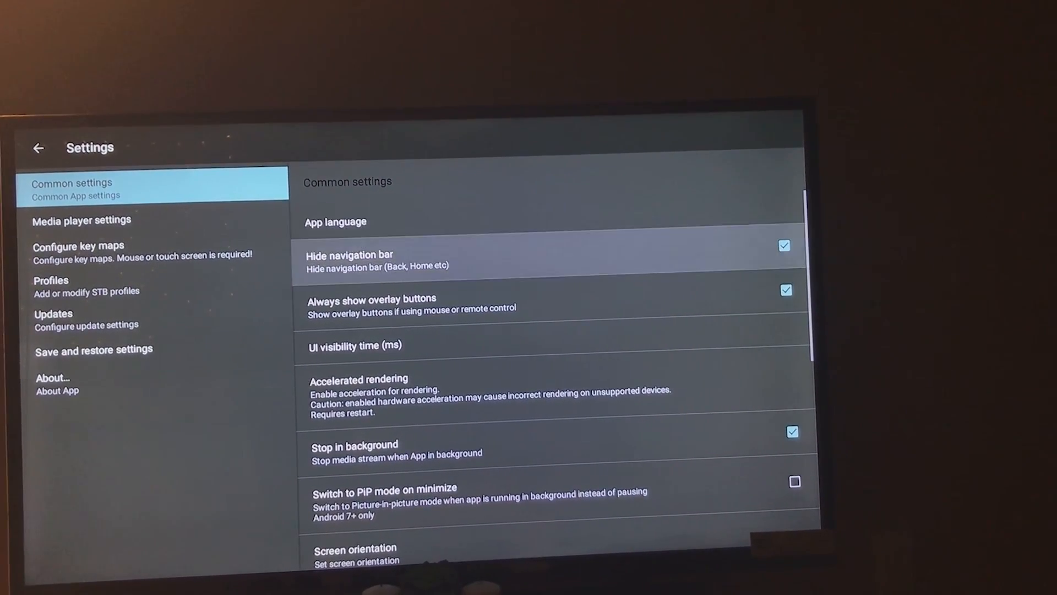
scroll("down", 3)
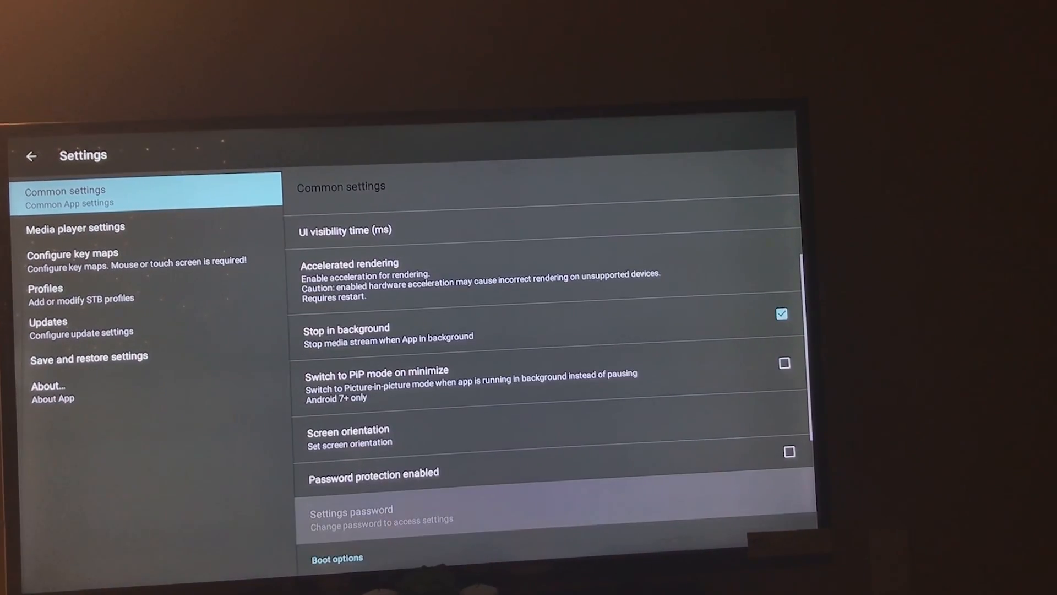
scroll("down", 3)
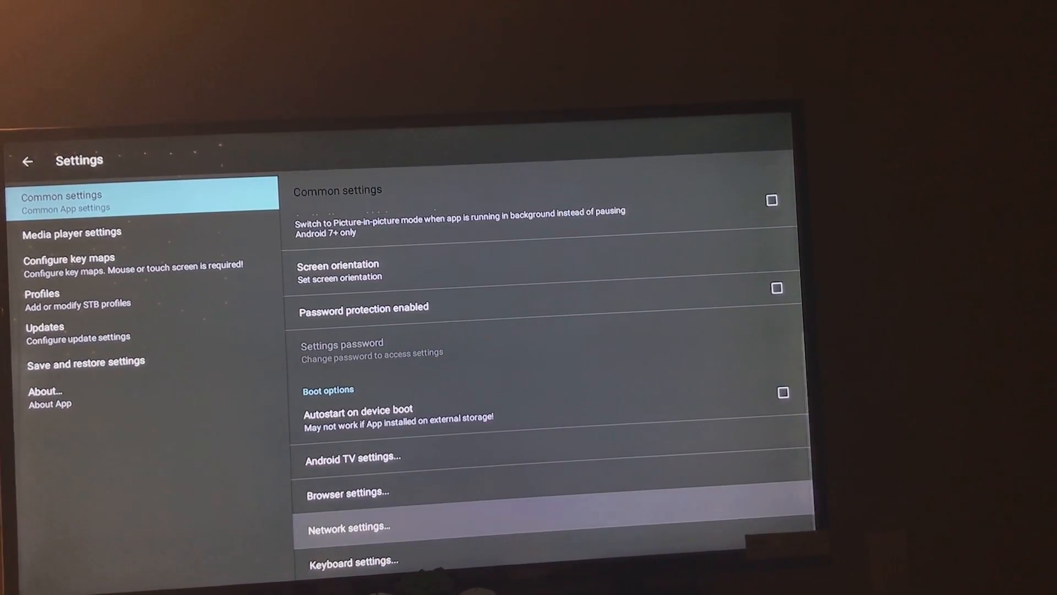
left_click(348, 526)
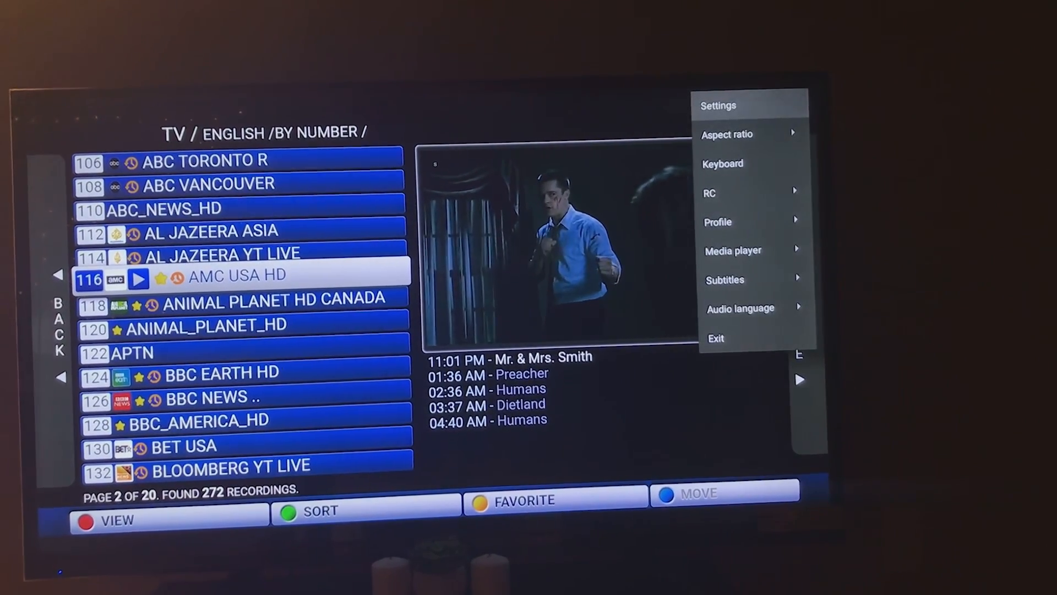
left_click(733, 250)
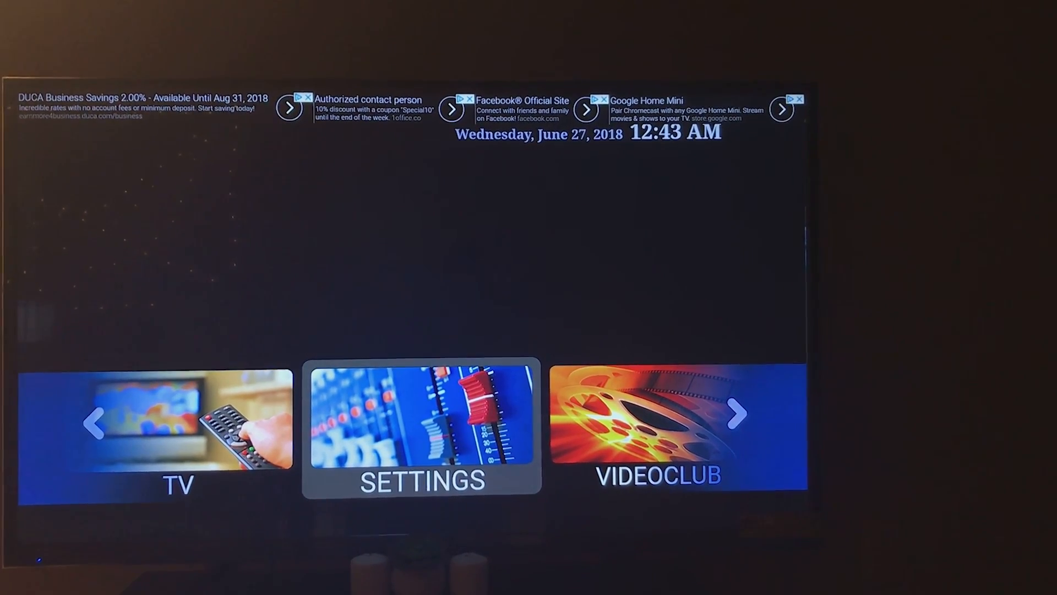
Step: Review Localization settings: English, Canada, Toronto, Metric, then confirm with OK
left_click(422, 428)
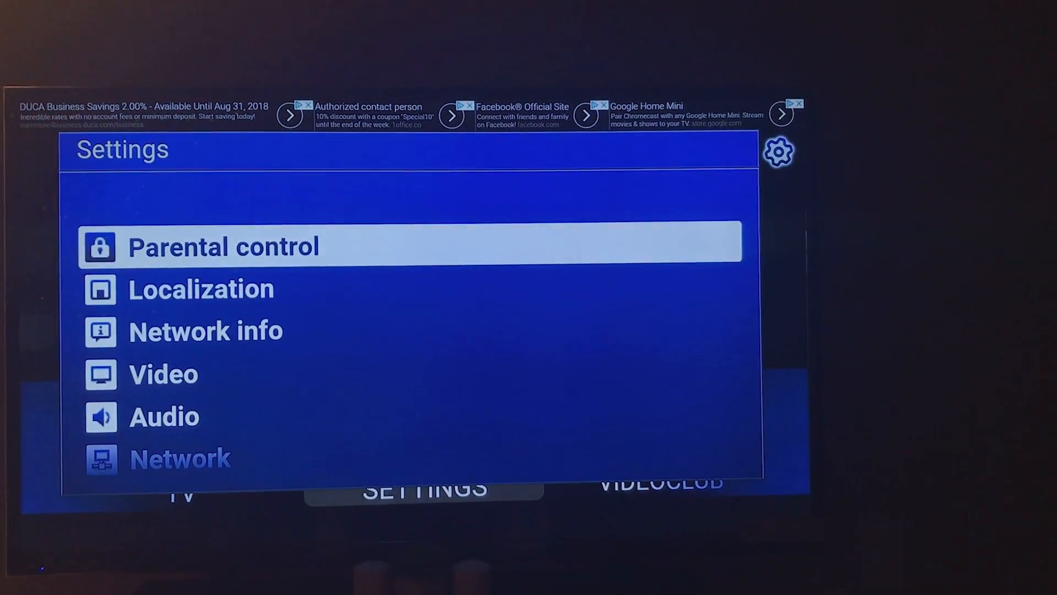
key("Down")
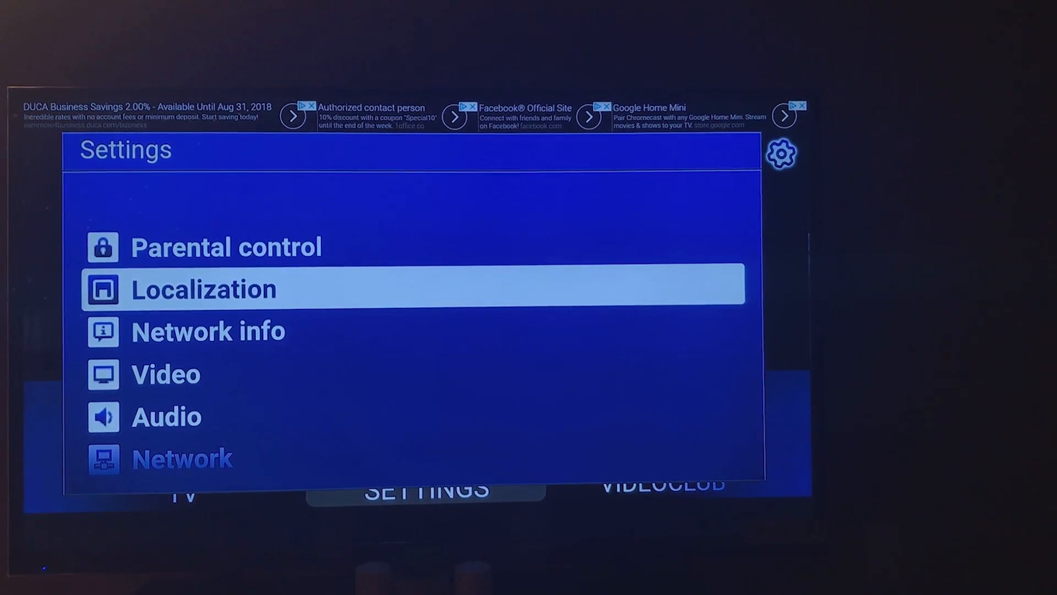
left_click(202, 288)
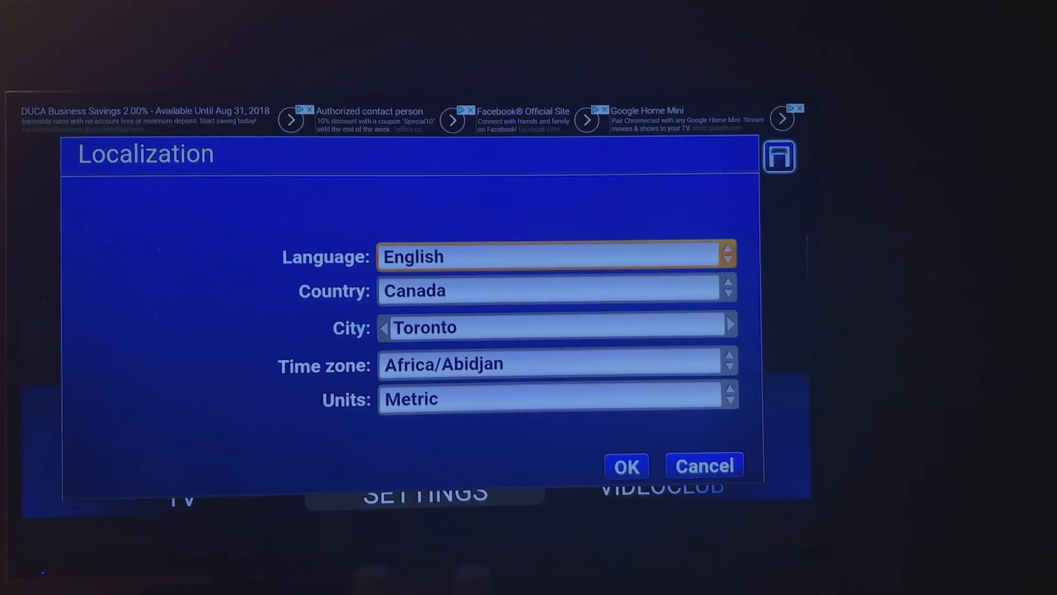
key("down")
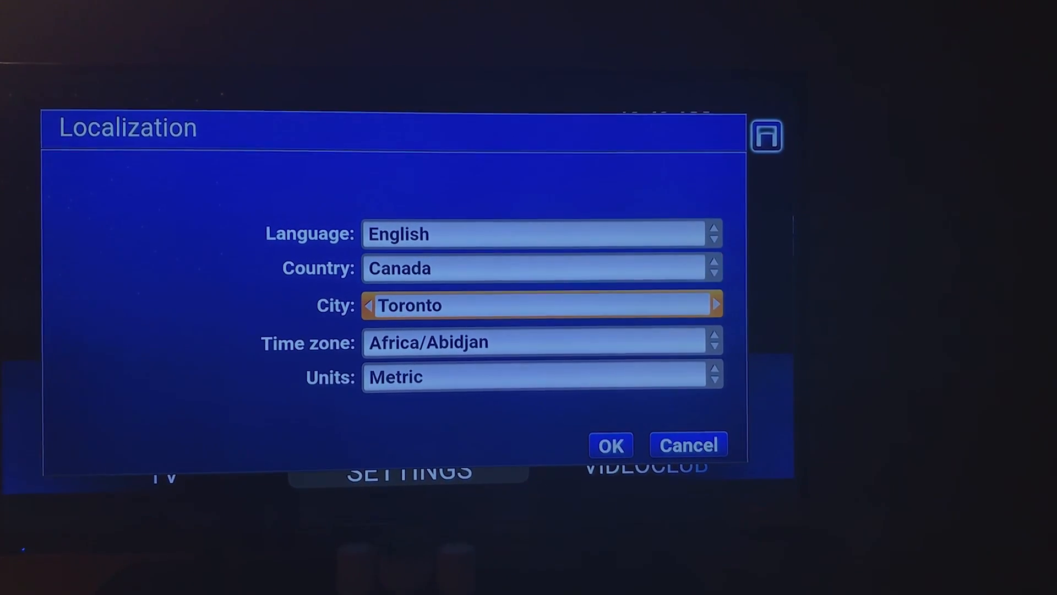
left_click(608, 444)
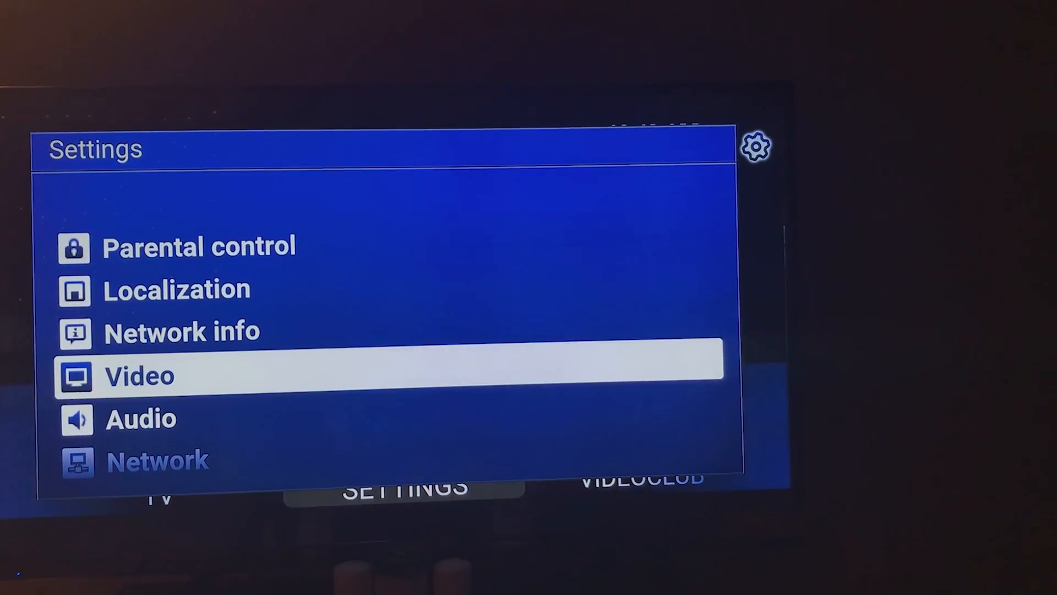
Step: Scroll down the portal Settings list and open Advanced settings
scroll("down", 3)
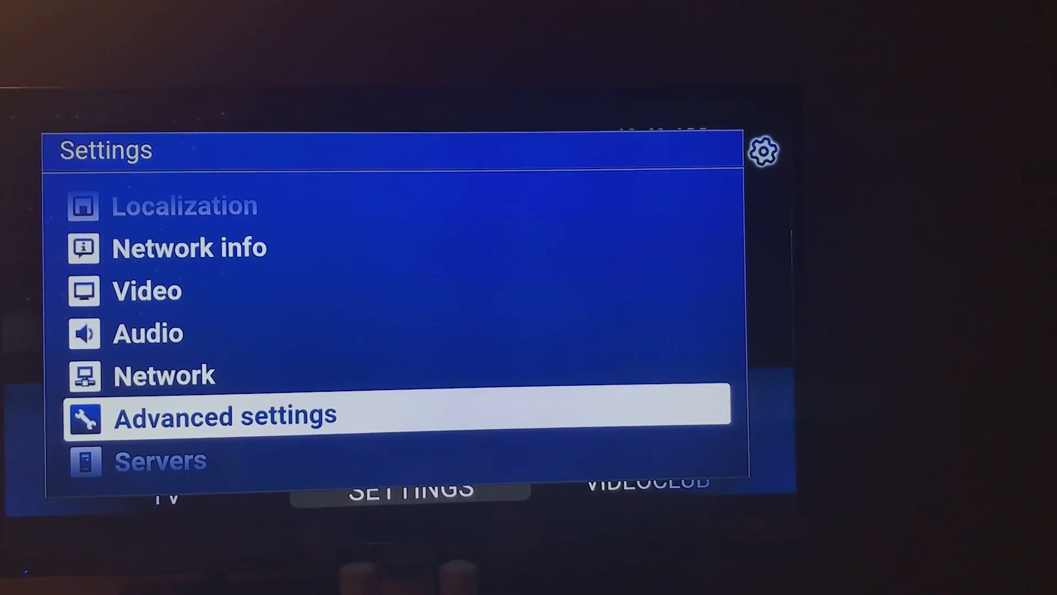
left_click(224, 415)
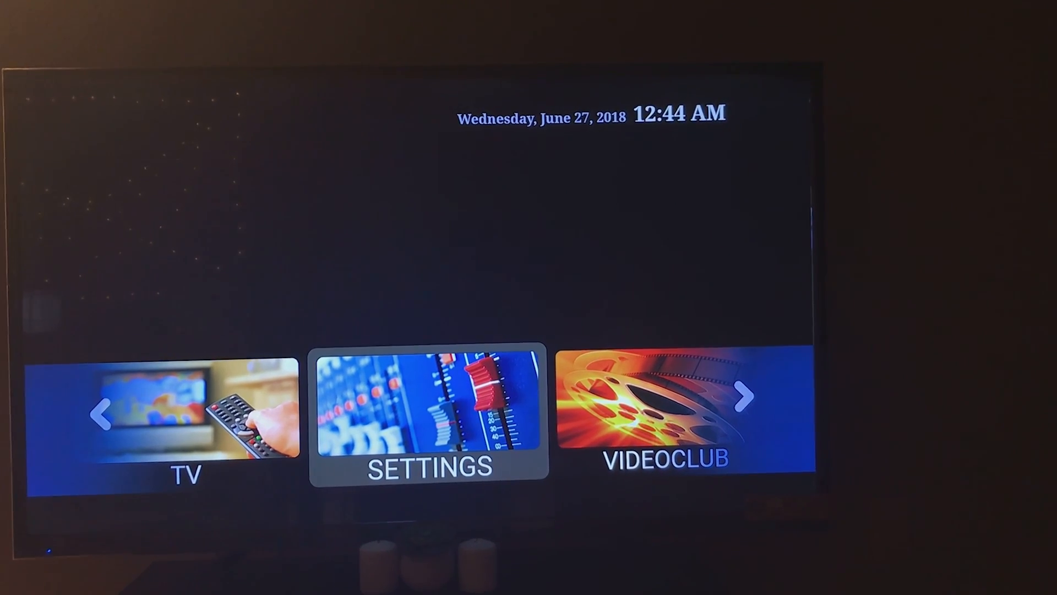
Step: Check the portal Network settings, leave Settings, and move to the Exit option
left_click(427, 404)
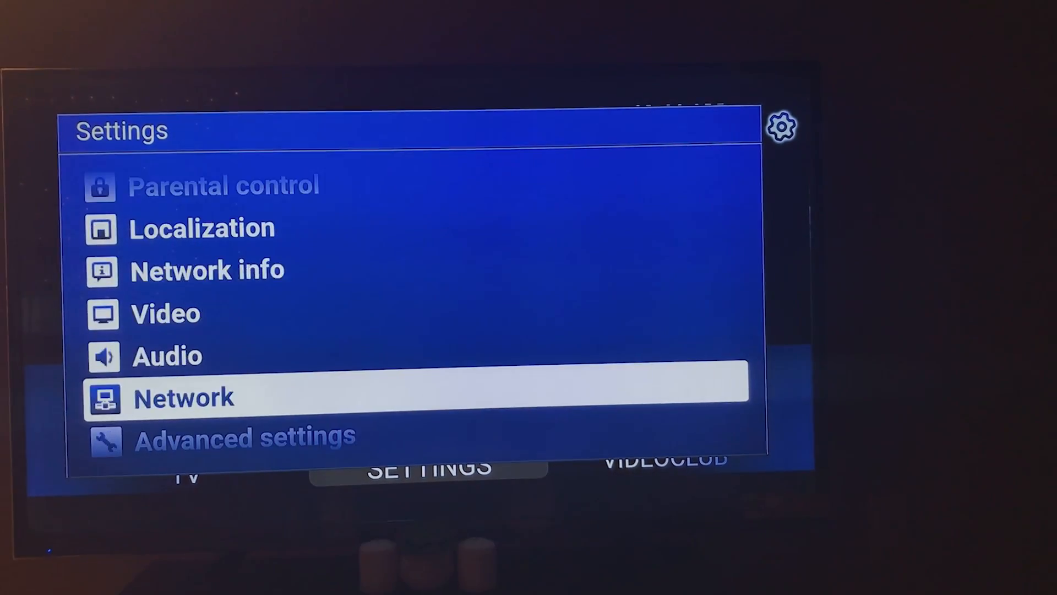
left_click(246, 435)
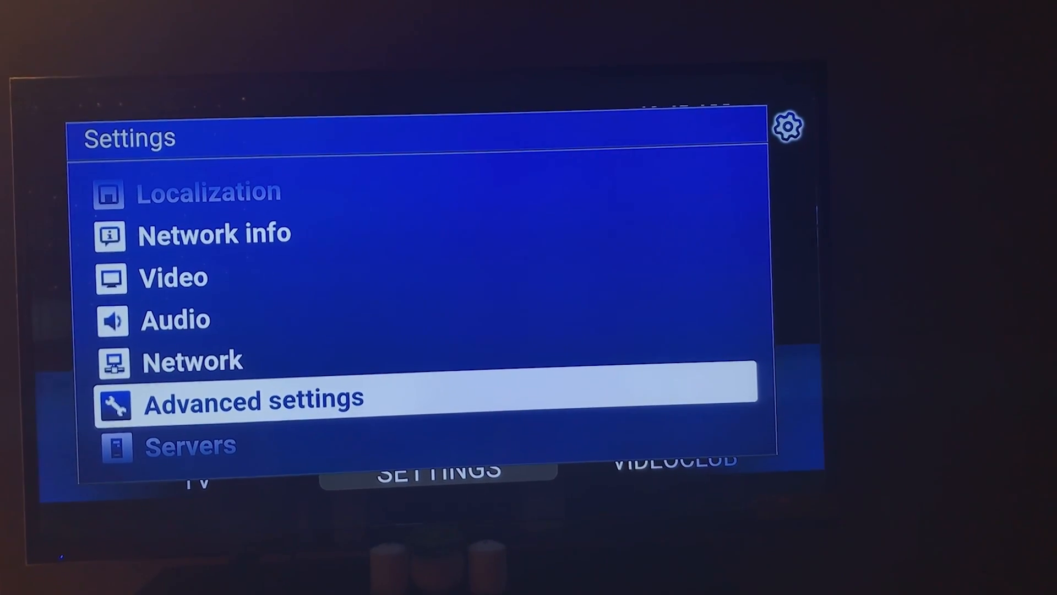
key("Down")
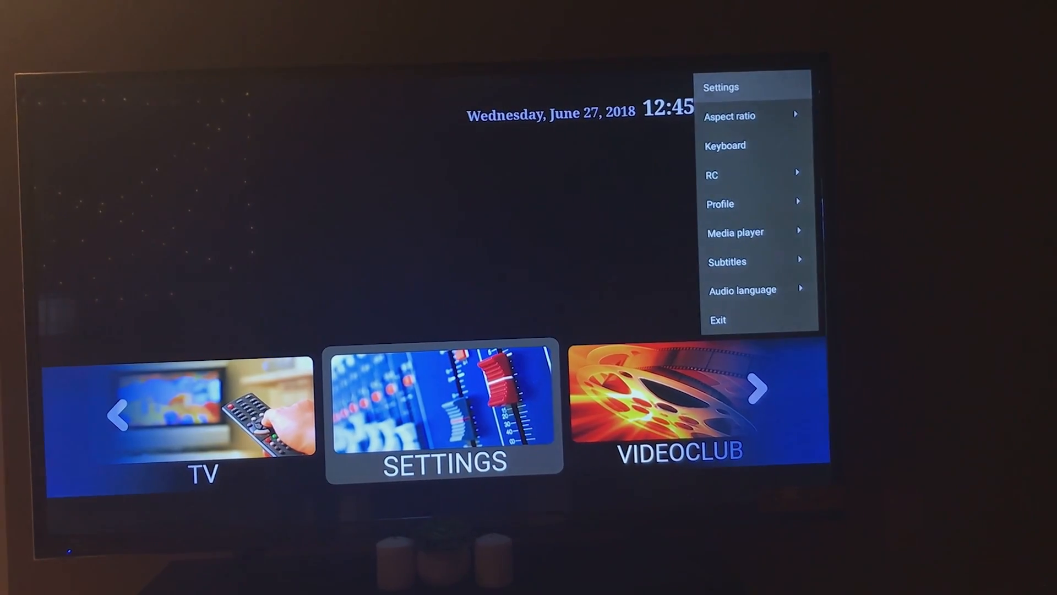
key("Down")
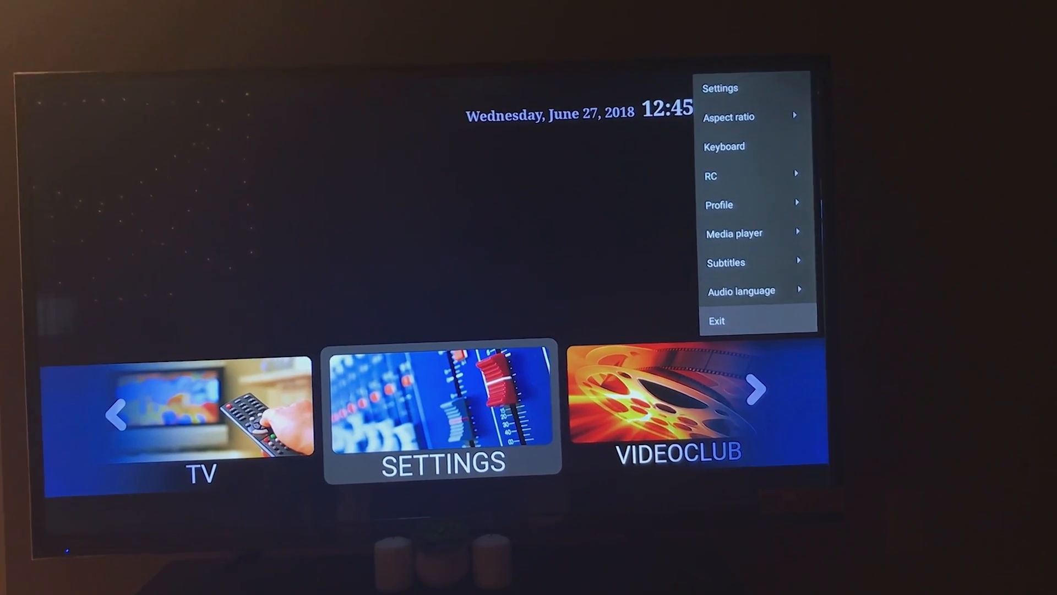